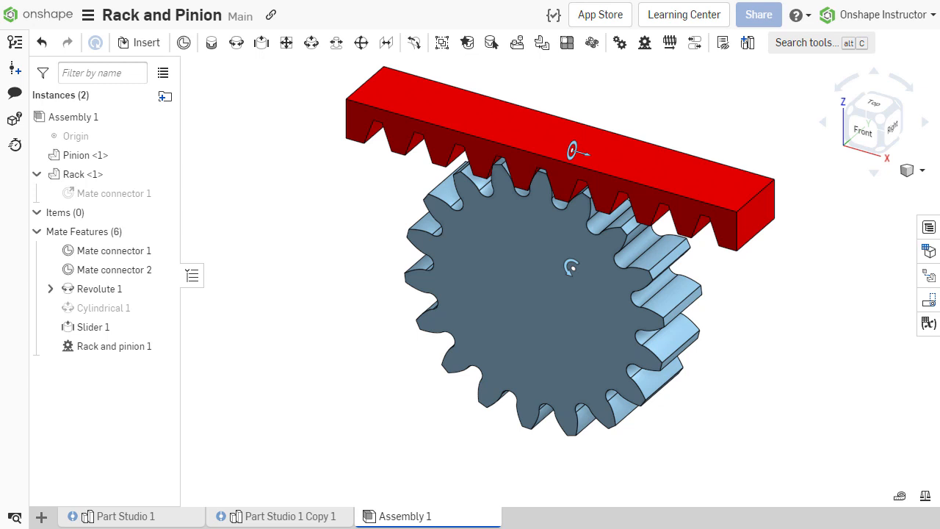
Step: Inspect the Revolute 1 and Slider 1 mates, then delete Rack and pinion 1
click(96, 289)
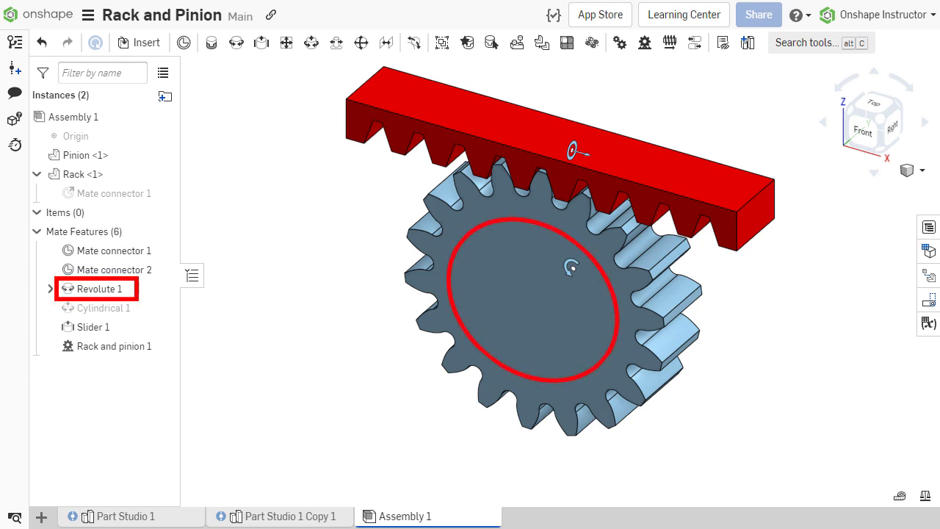
click(94, 326)
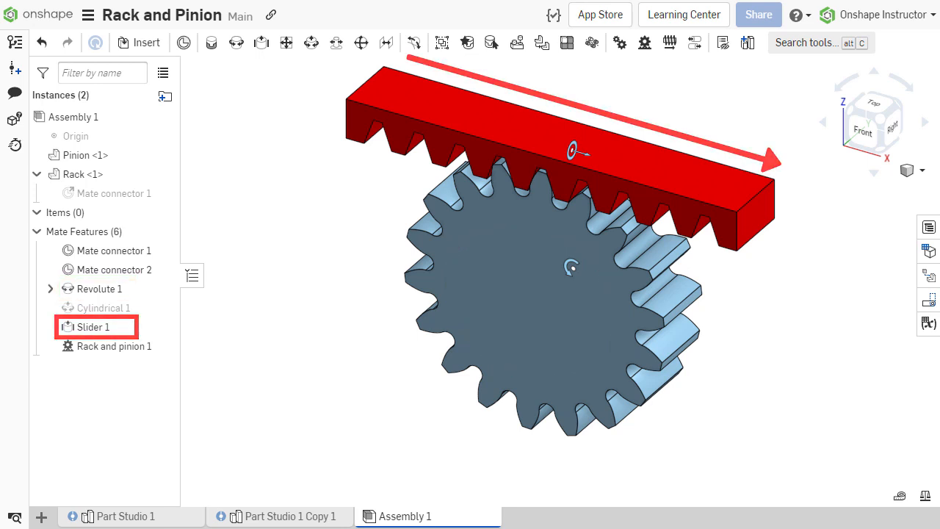
click(572, 330)
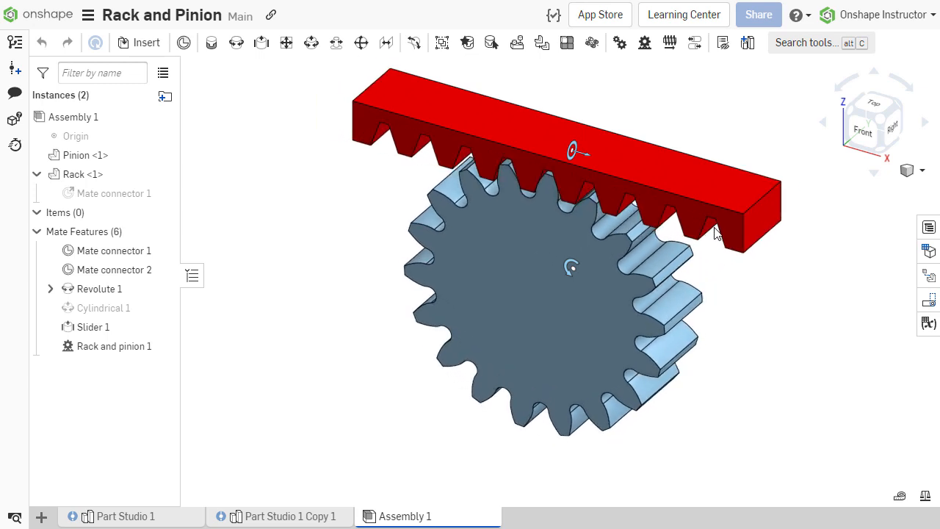
click(113, 346)
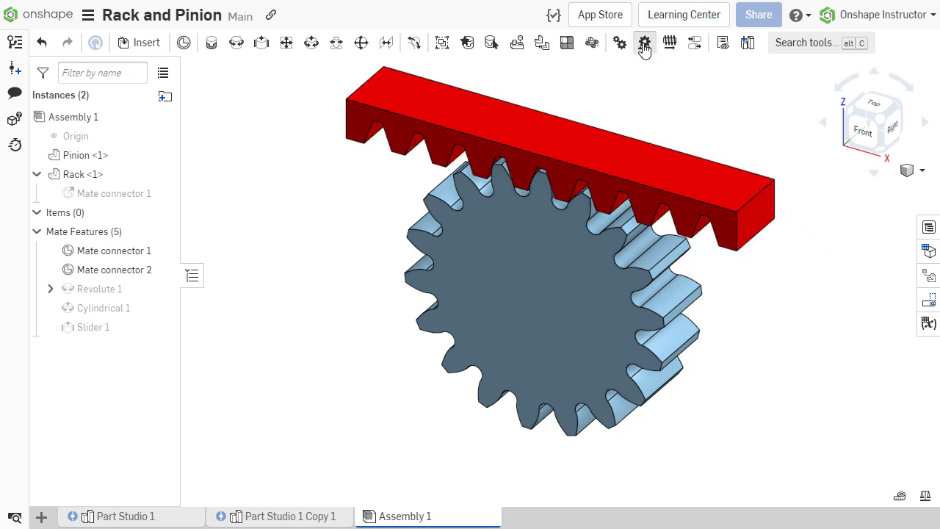
Step: Start a Rack and pinion mate with Revolute 1, removing Slider 1 from the selection
click(644, 43)
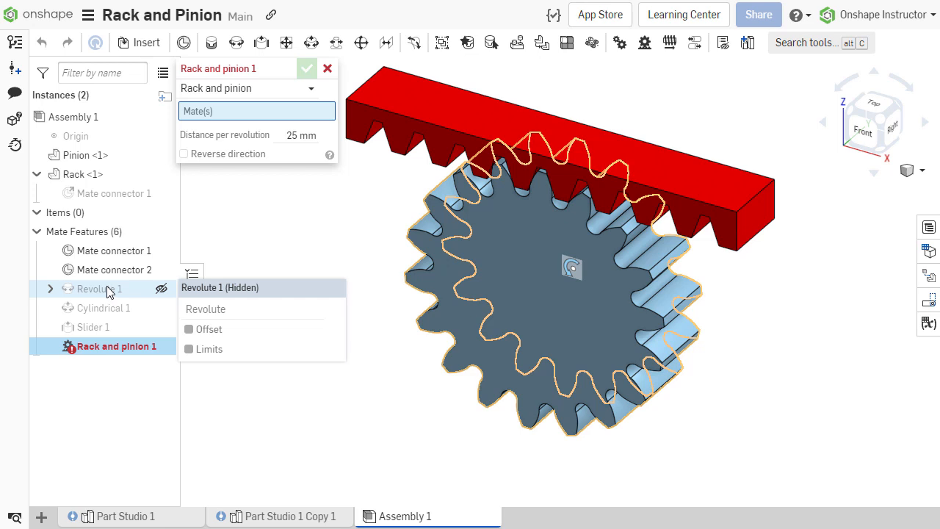
click(99, 288)
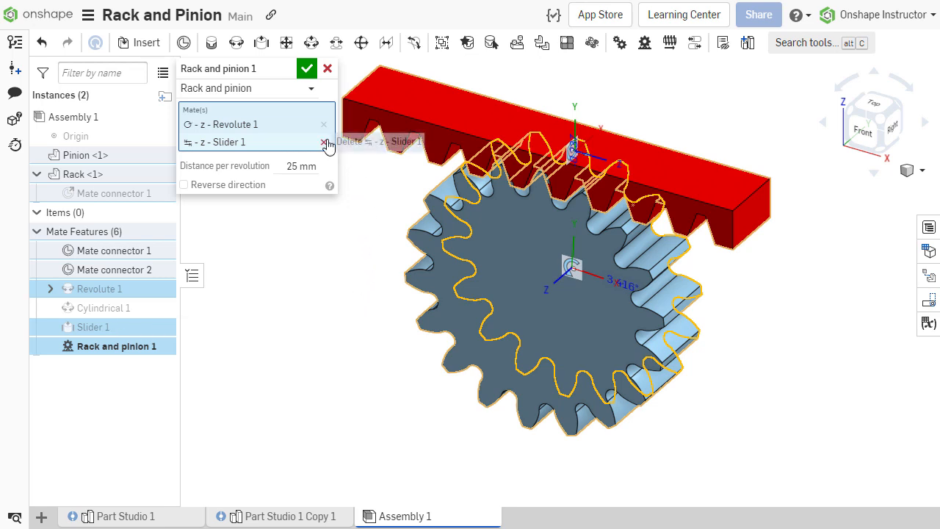
click(324, 141)
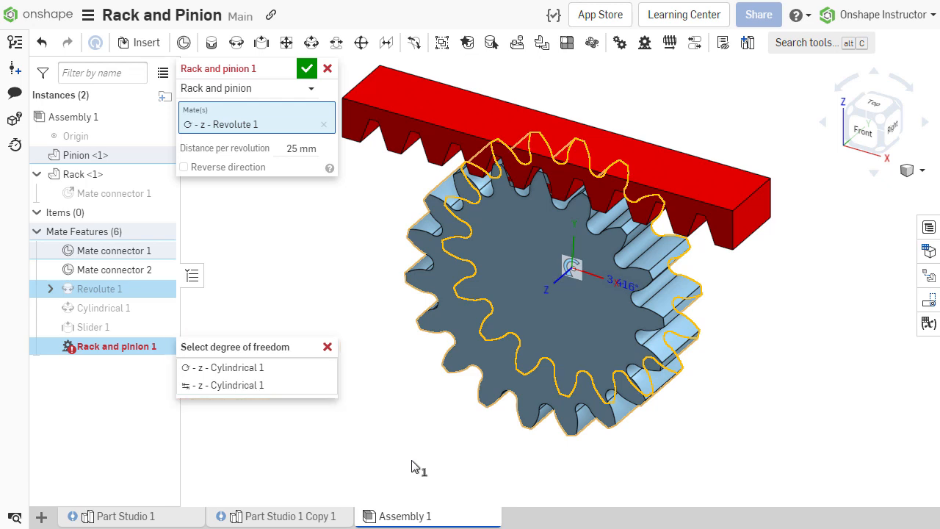
mouse_move(251, 393)
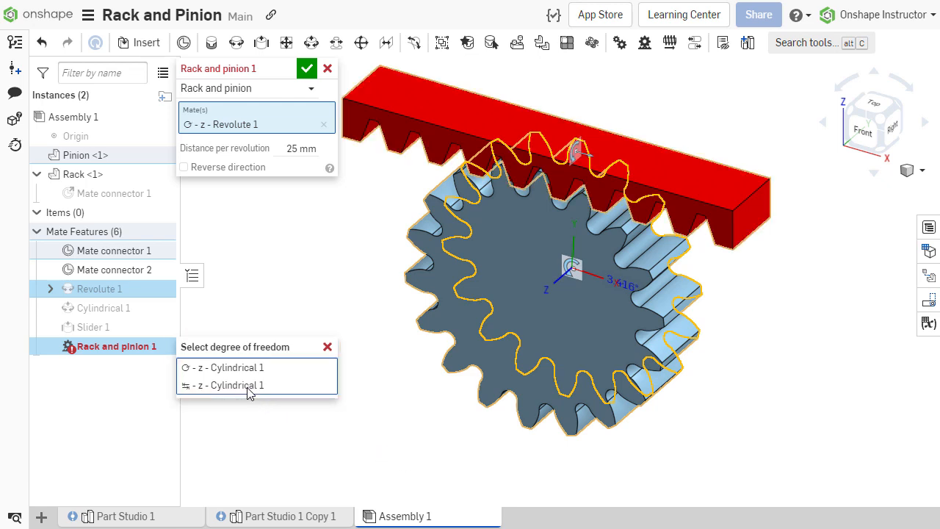
Step: Pair Revolute 1 with Slider 1 at 56.549 per revolution, direction not reversed
click(222, 385)
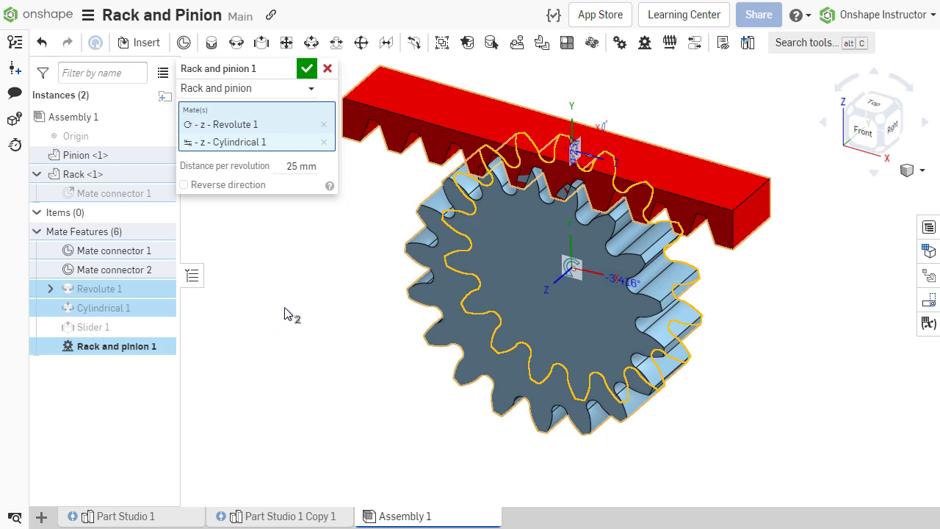
mouse_move(351, 208)
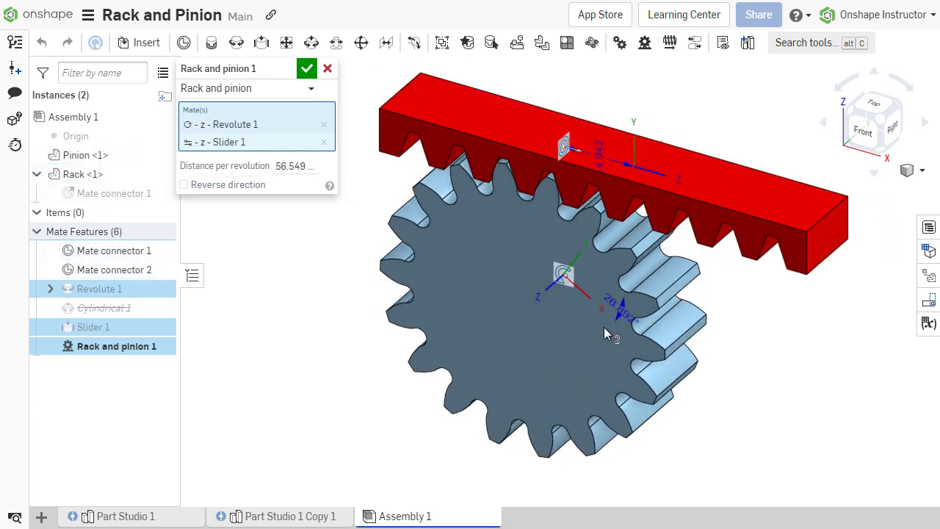
click(184, 184)
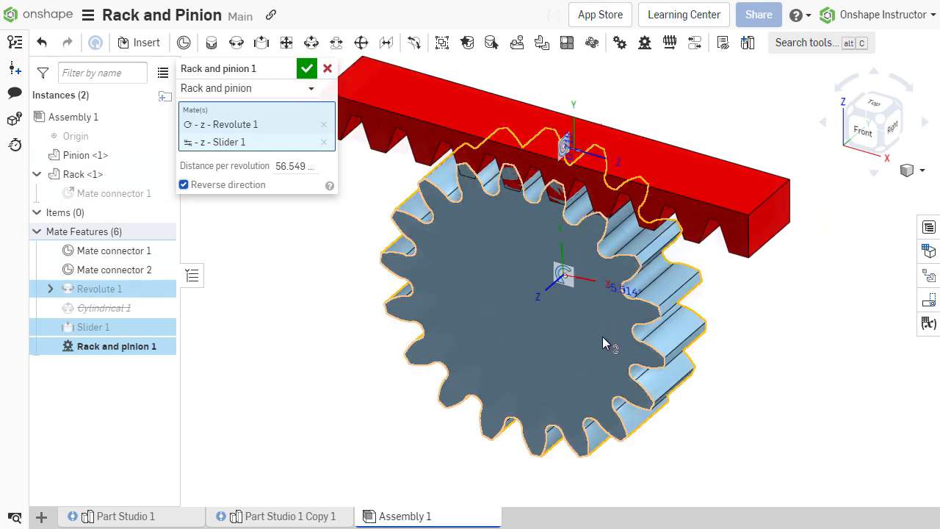
click(184, 184)
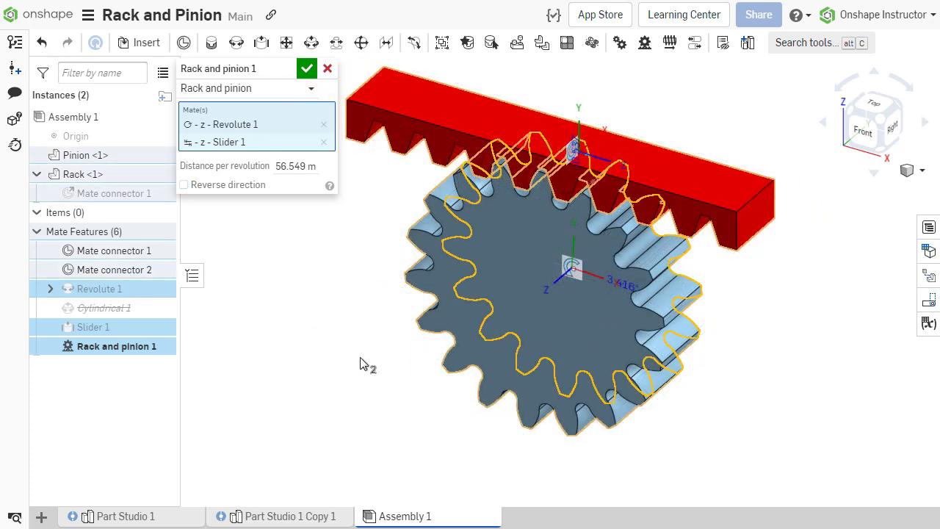
click(306, 68)
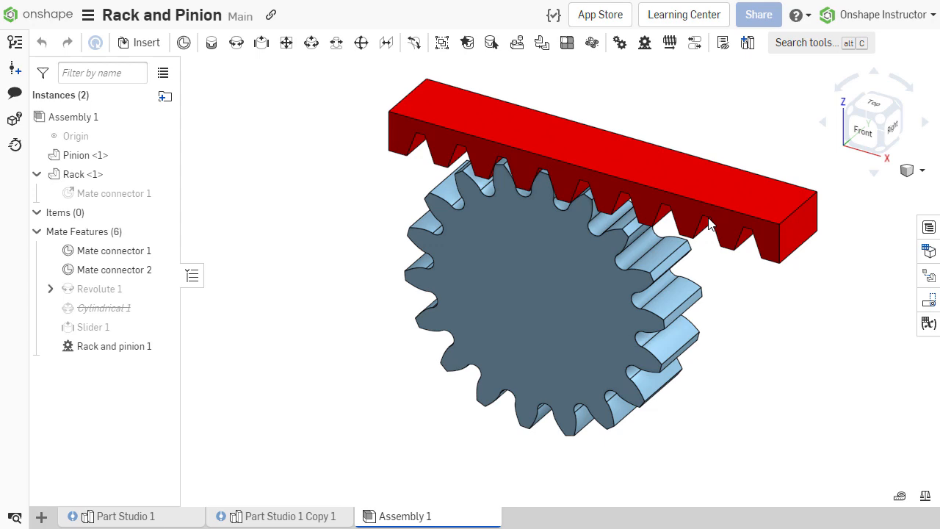
Step: Drag the rack sideways to confirm the pinion rotates with it
drag(708, 224, 638, 207)
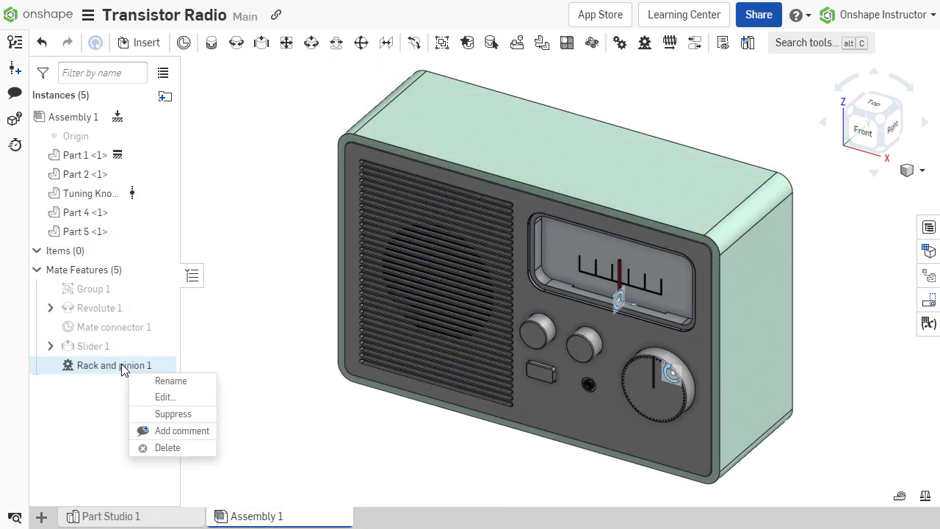
Step: Animate Revolute 1 from 0 to 360 deg with Reciprocate, playing it repeatedly
click(164, 396)
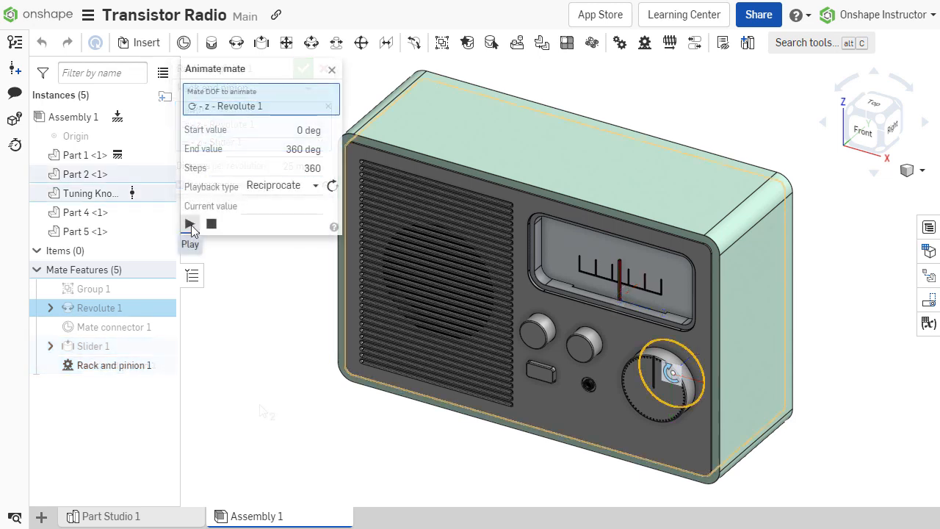
click(189, 224)
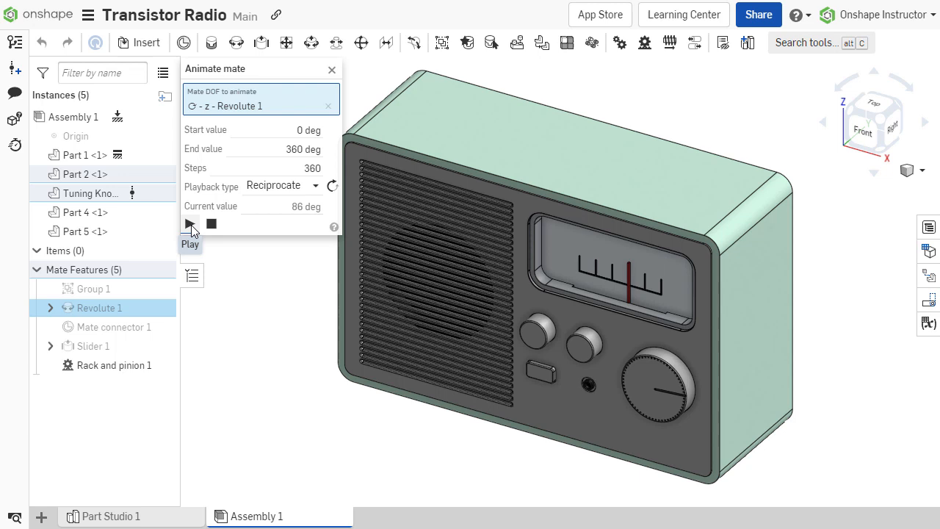
click(189, 225)
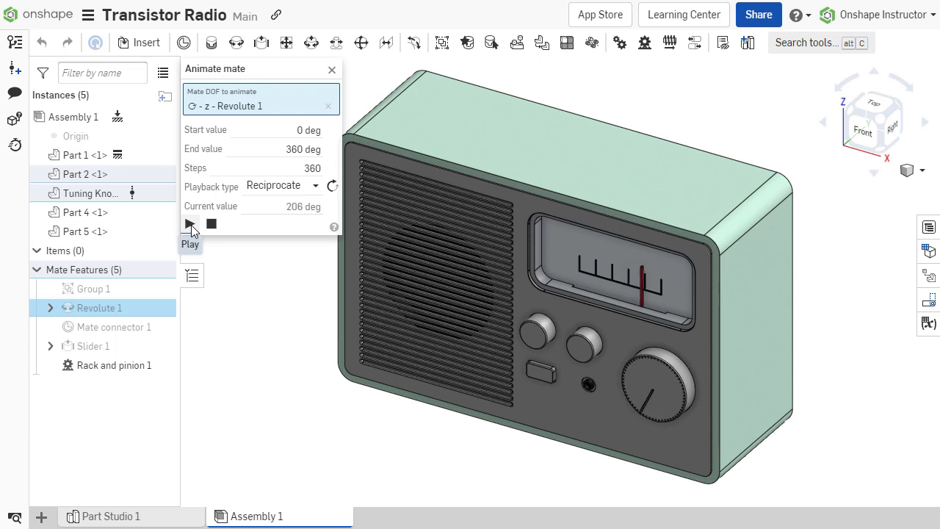
click(189, 224)
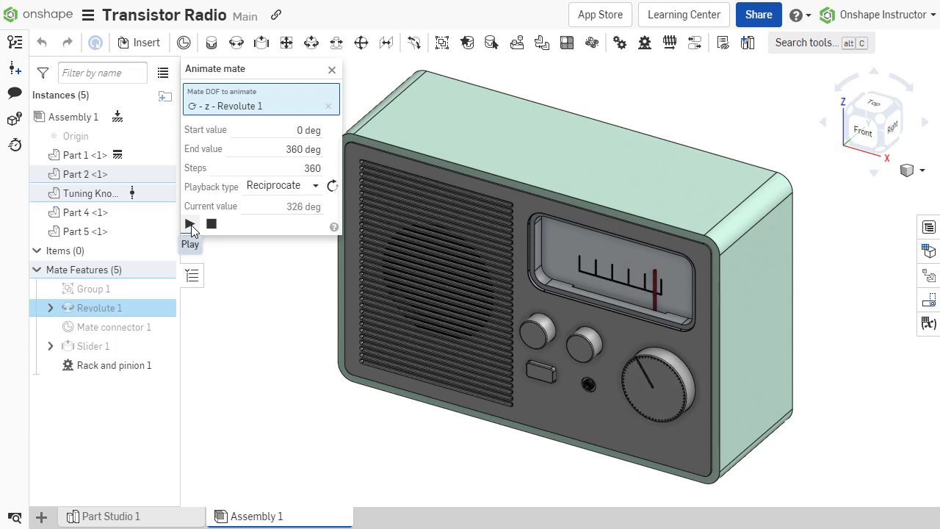
click(190, 225)
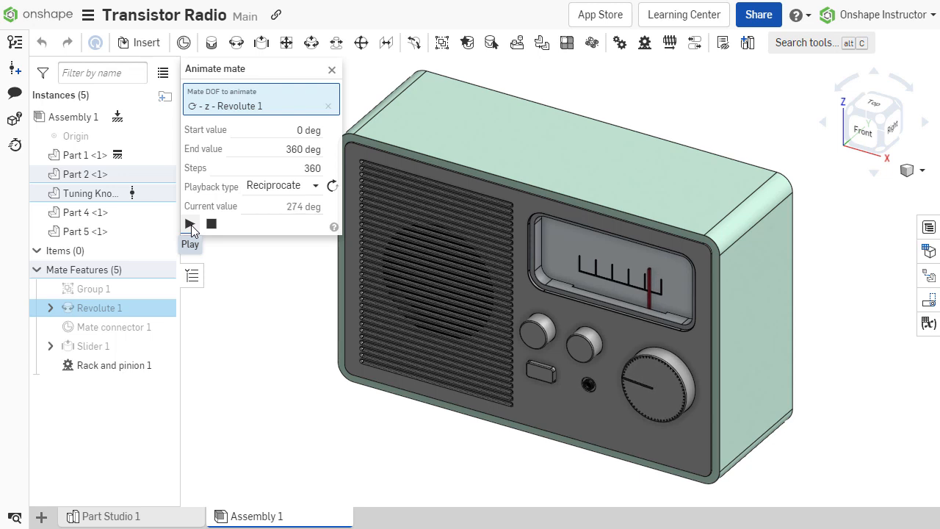
click(189, 224)
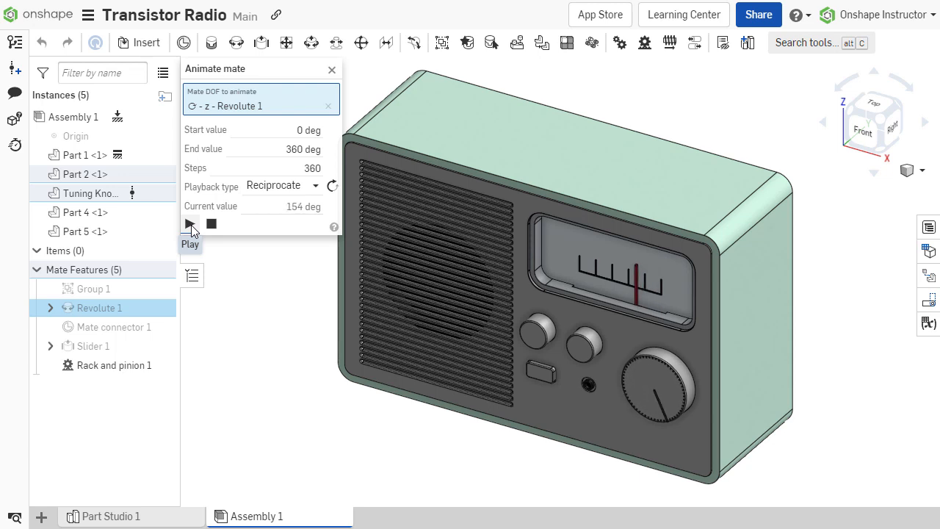
click(189, 224)
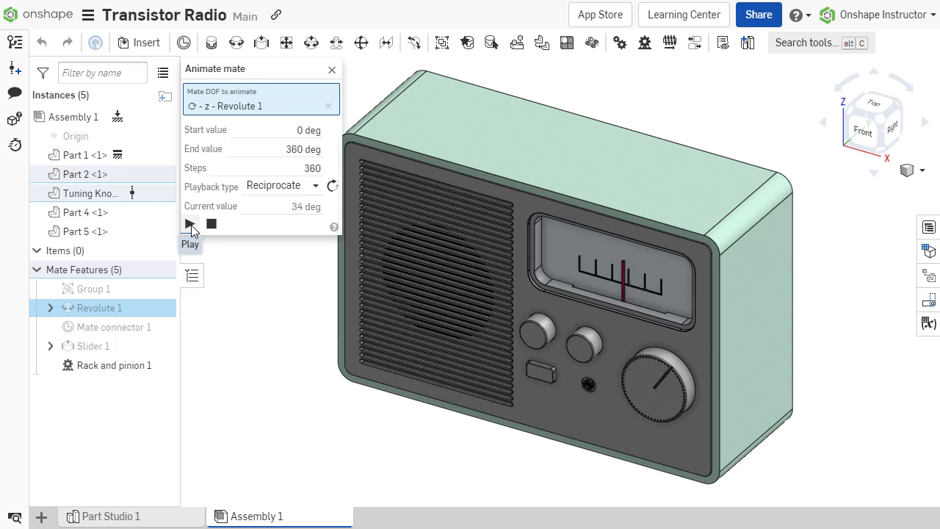